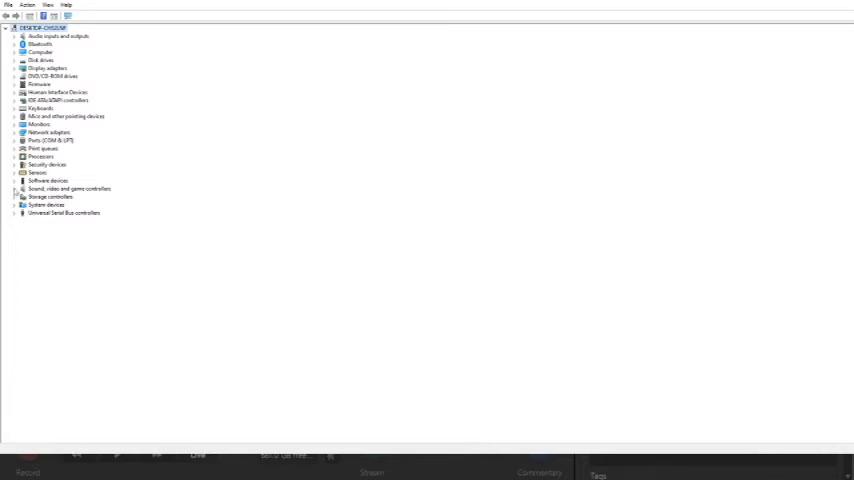
Expand Sound, video and game controllers and review Elgato Sound Capture, finding no Game Capture HD.
left_click(16, 189)
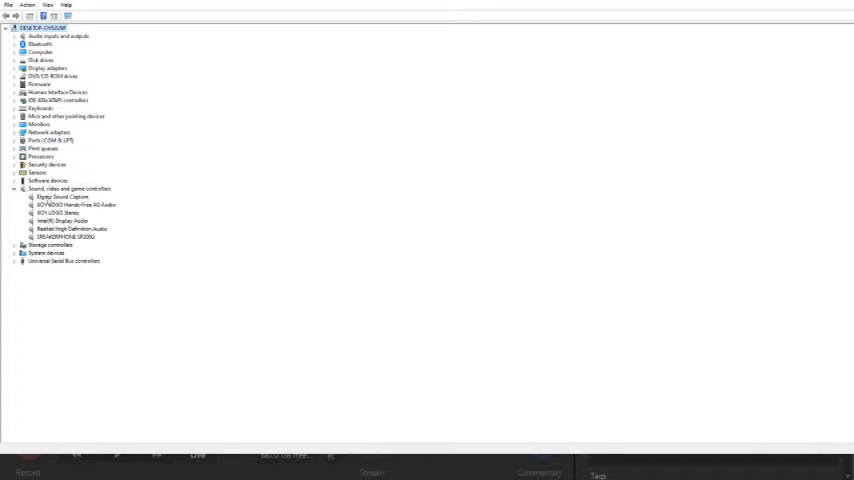
left_click(62, 197)
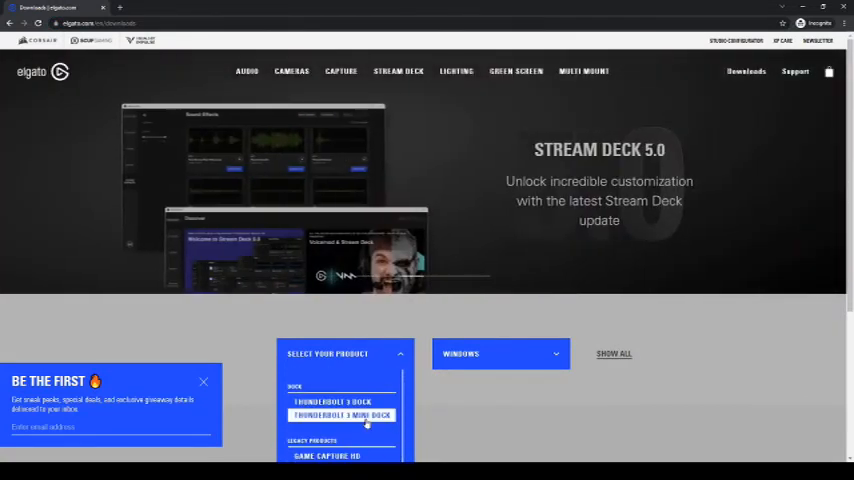
Filter Elgato downloads to Game Capture HD and open the hardware drivers article.
scroll("down", 3)
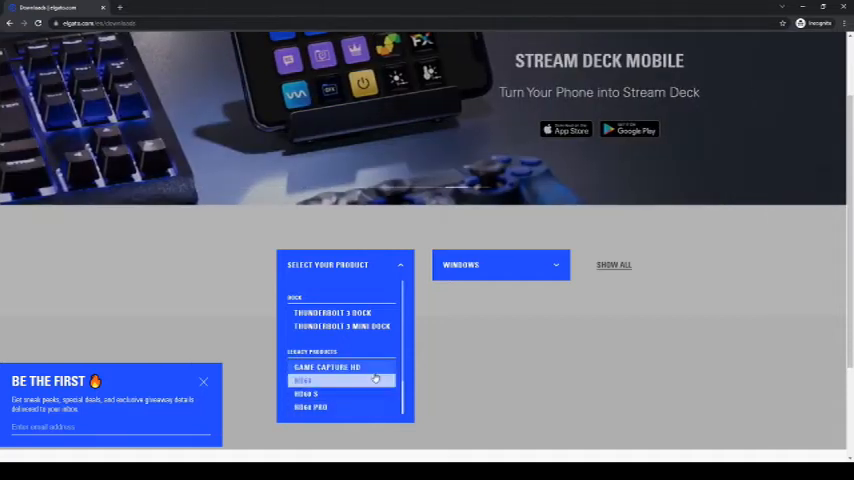
left_click(326, 367)
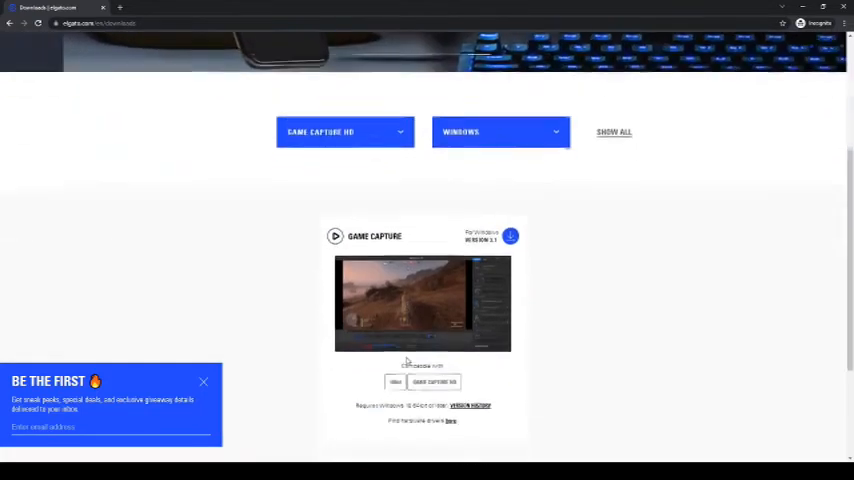
scroll("down", 3)
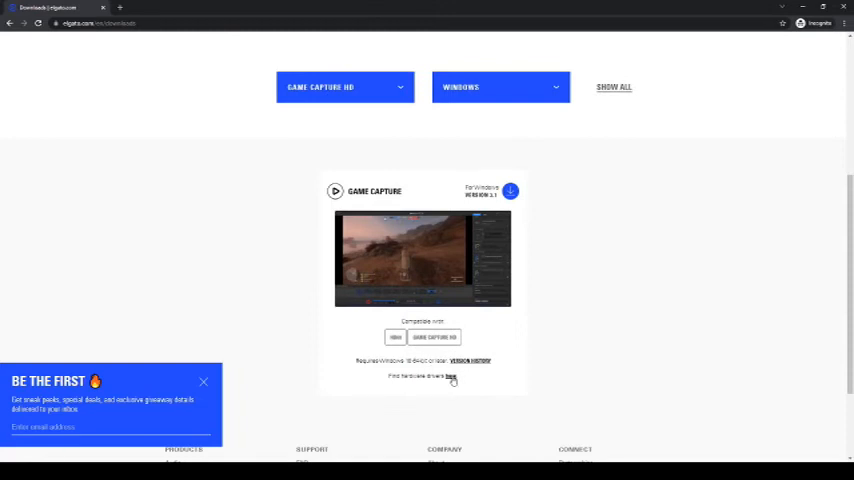
left_click(449, 378)
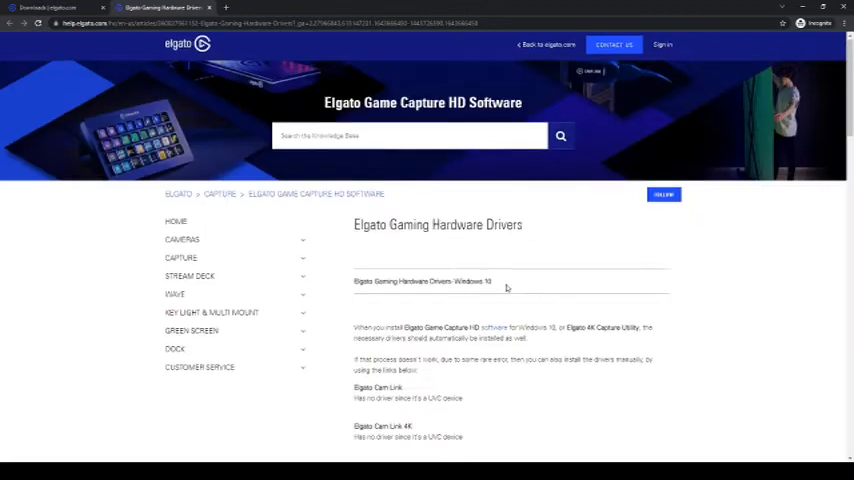
scroll("down", 3)
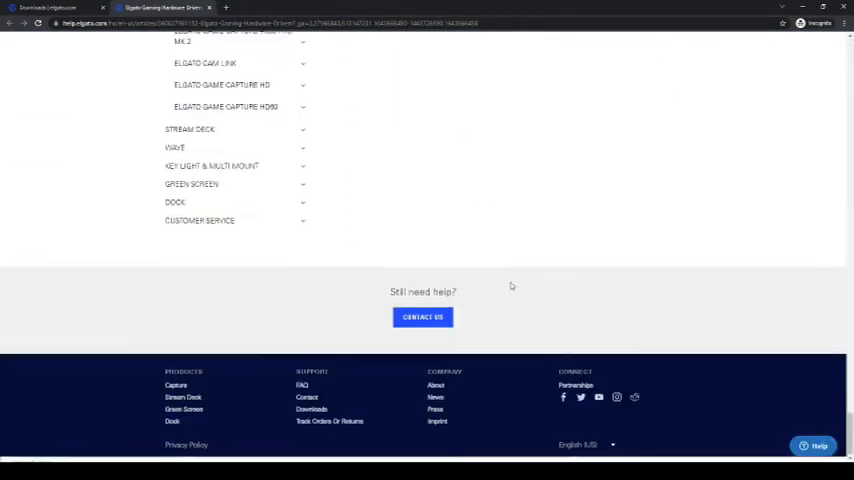
scroll("down", 3)
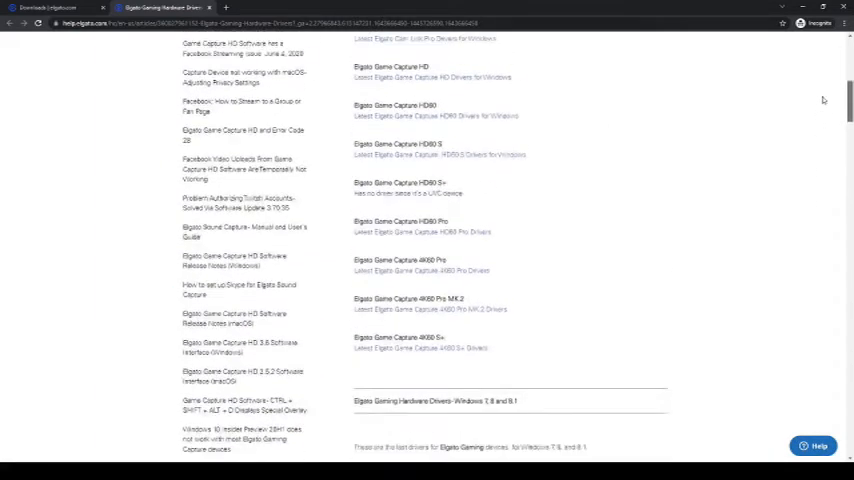
scroll("up", 3)
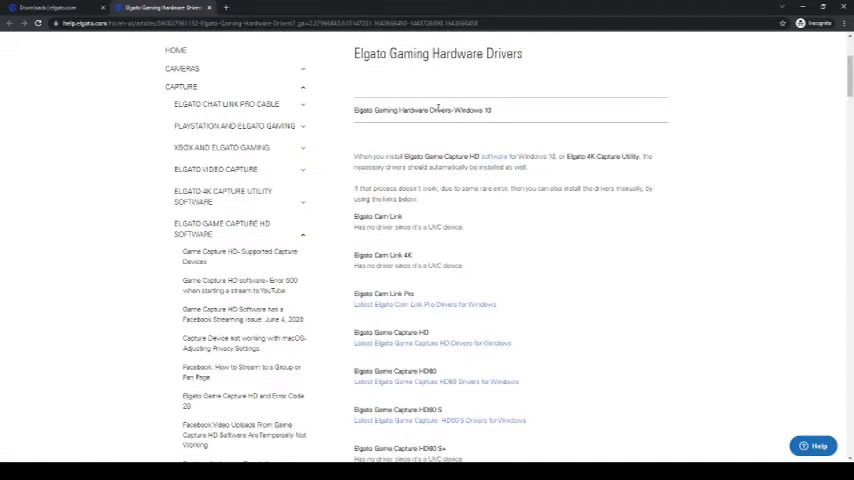
double_click(472, 110)
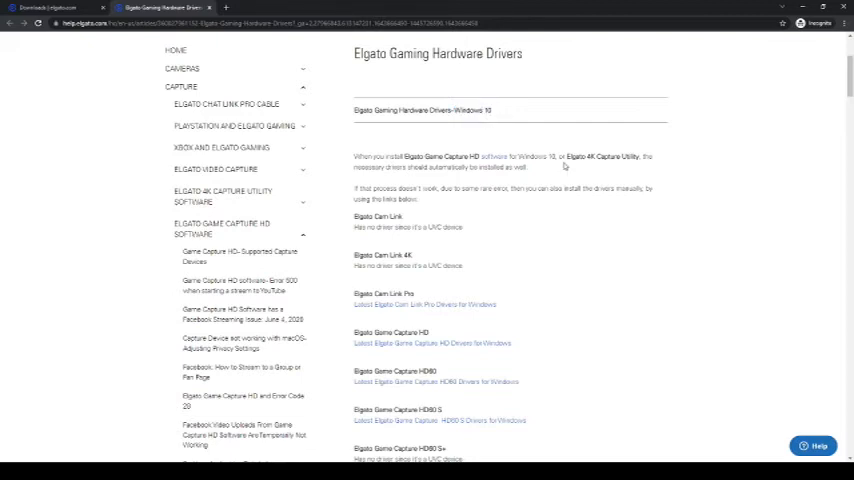
scroll("down", 3)
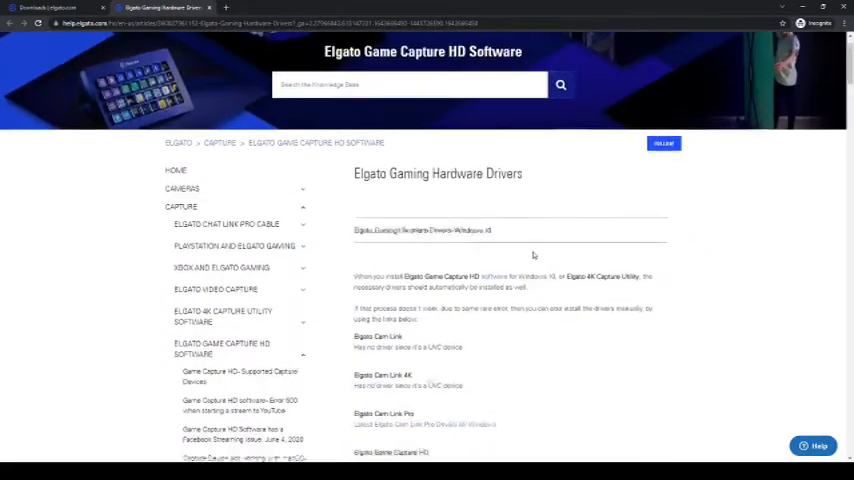
scroll("down", 3)
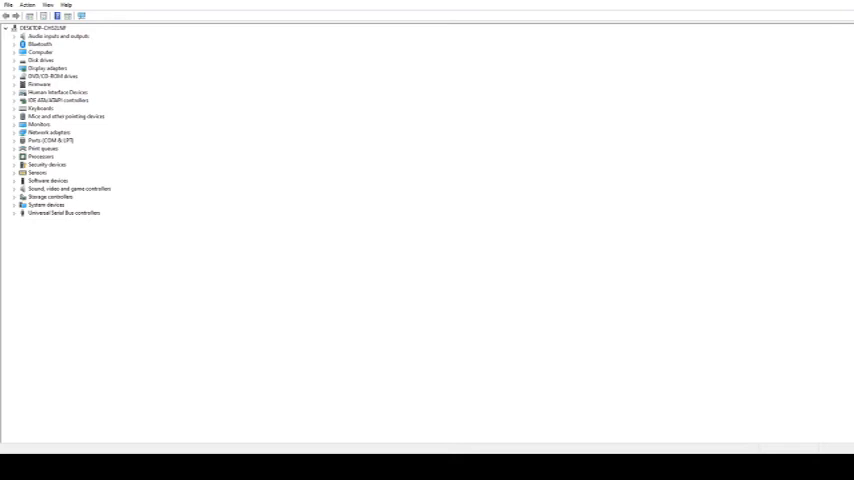
Expand network adapters and sound, video and game controllers, then select Game Capture HD.
left_click(14, 132)
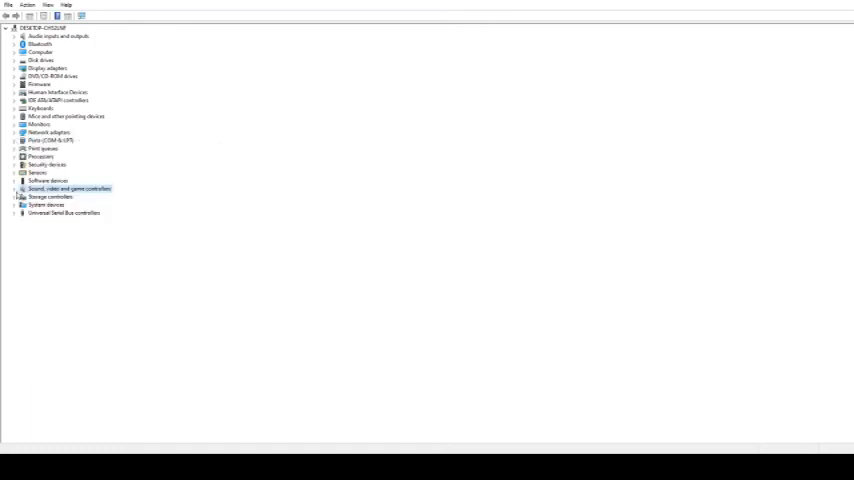
left_click(18, 189)
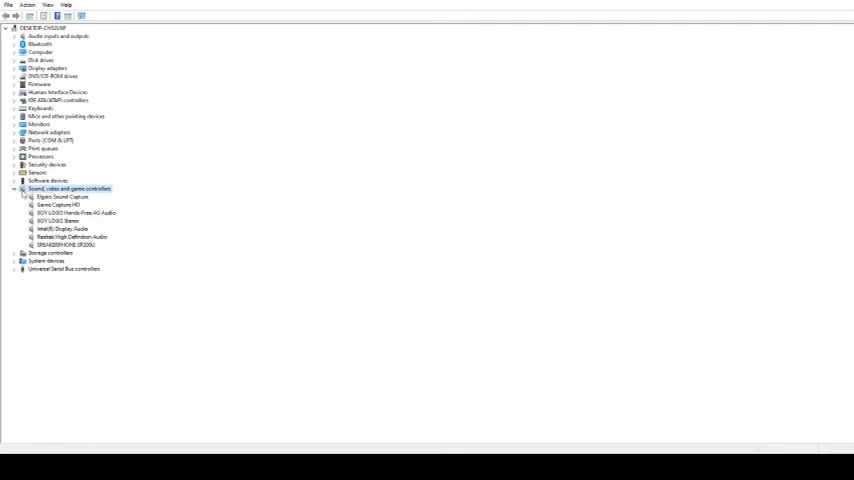
left_click(57, 205)
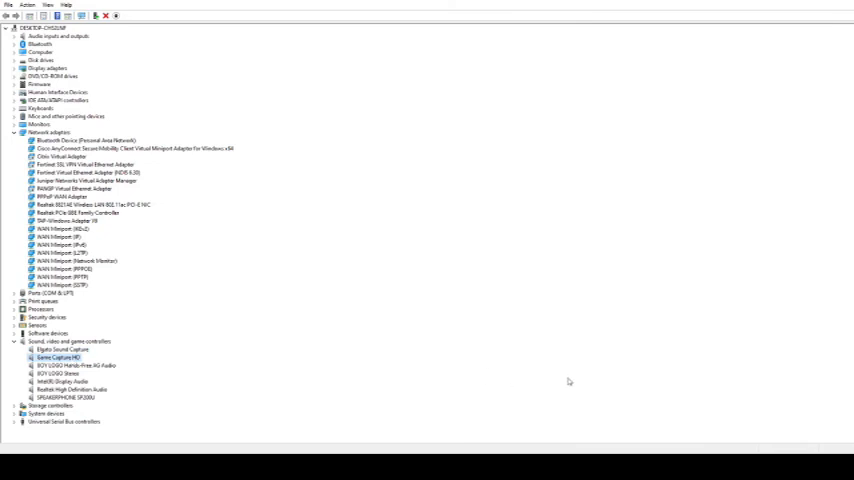
mouse_move(589, 394)
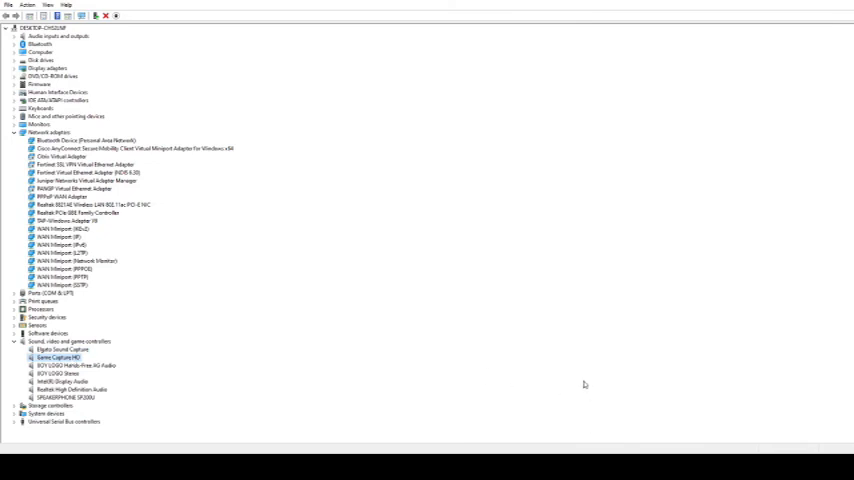
mouse_move(243, 387)
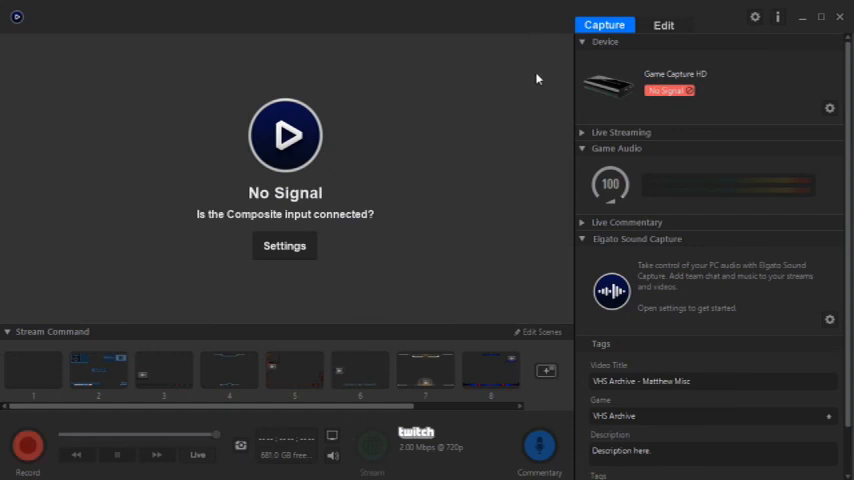
mouse_move(549, 107)
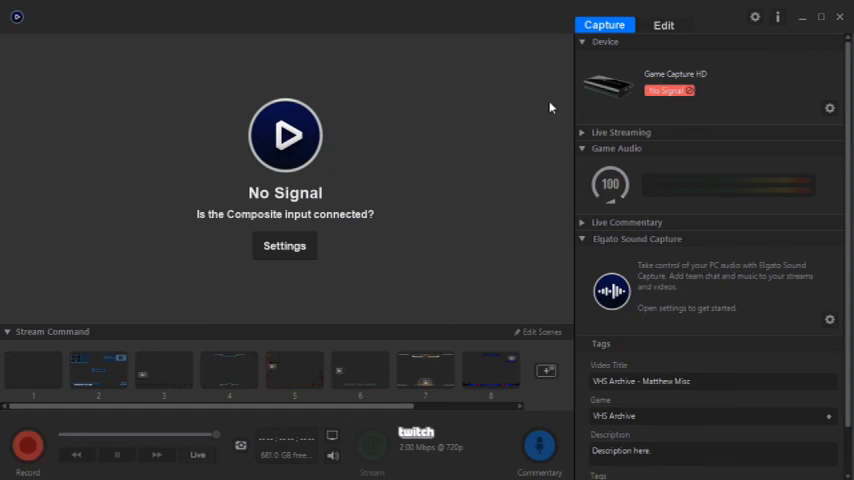
mouse_move(551, 110)
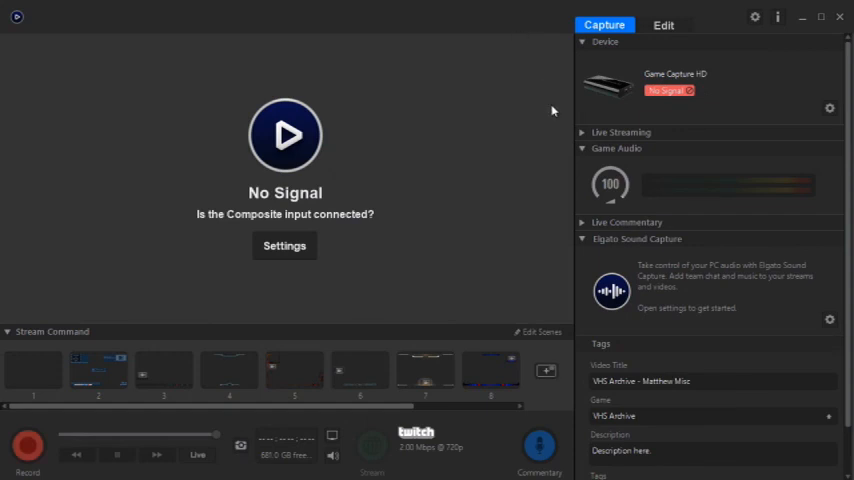
mouse_move(518, 146)
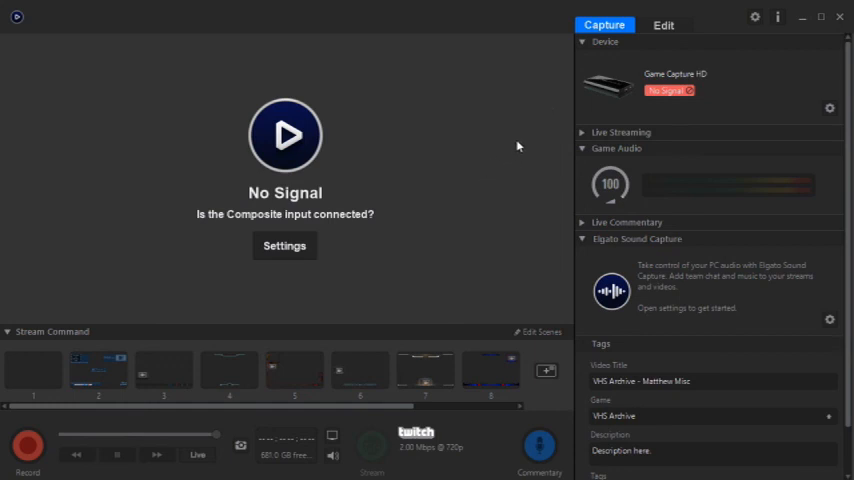
mouse_move(668, 91)
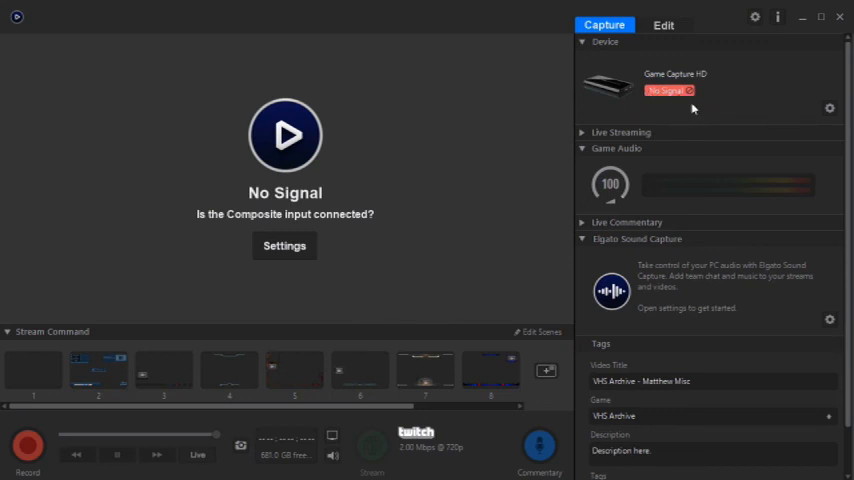
mouse_move(670, 110)
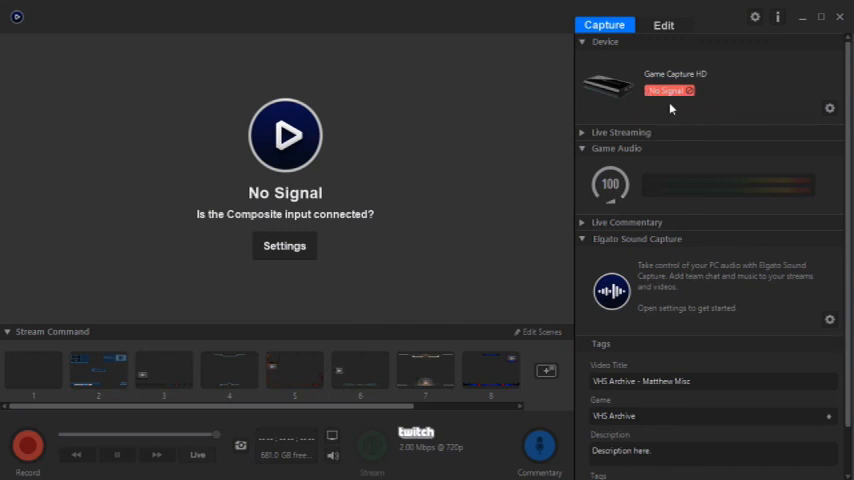